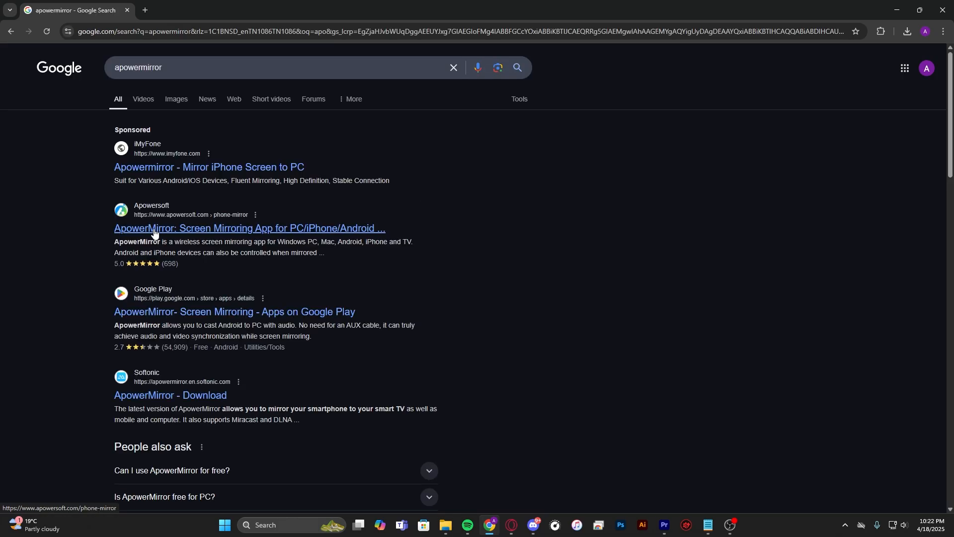
Step: Open the Apowersoft 'ApowerMirror: Screen Mirroring App for PC/iPhone/Android' search result
{"action": "left_click", "coordinate": [249, 228]}
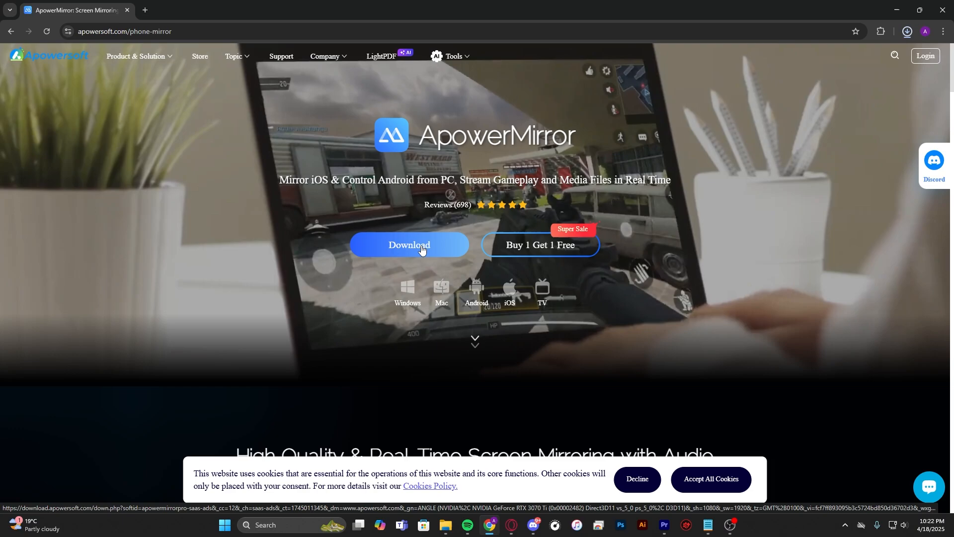
Step: Download the ApowerMirror installer, allow it in User Account Control, and install it
{"action": "left_click", "coordinate": [408, 244]}
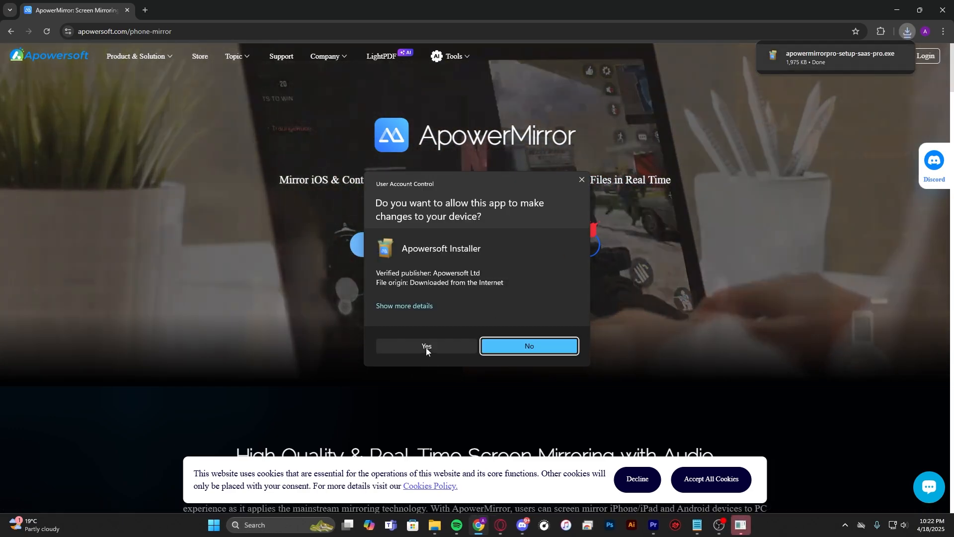
{"action": "left_click", "coordinate": [426, 346]}
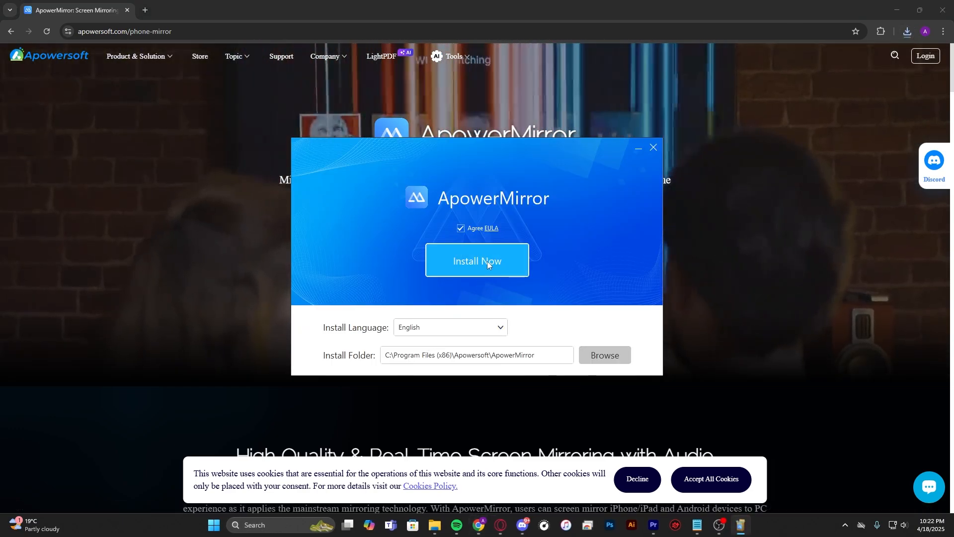
{"action": "left_click", "coordinate": [477, 261]}
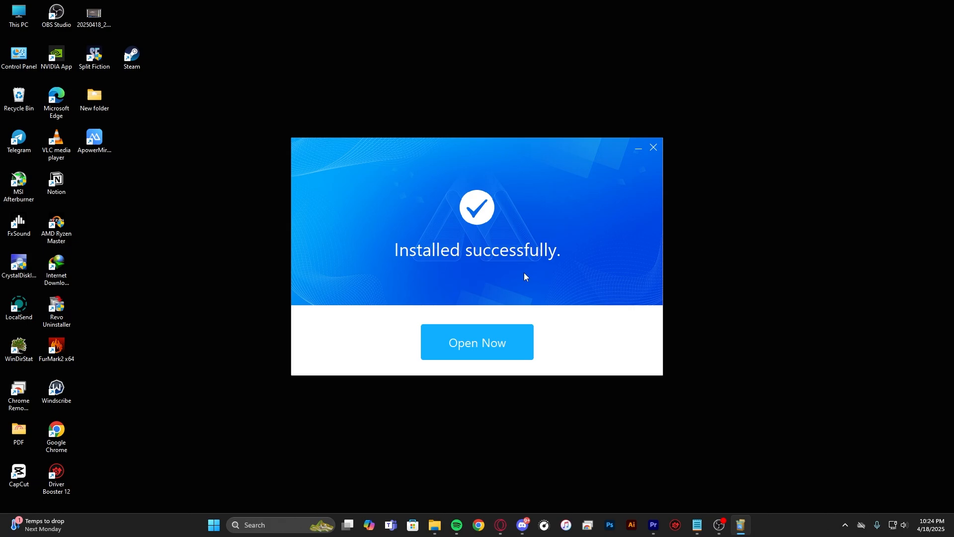
{"action": "mouse_move", "coordinate": [477, 350]}
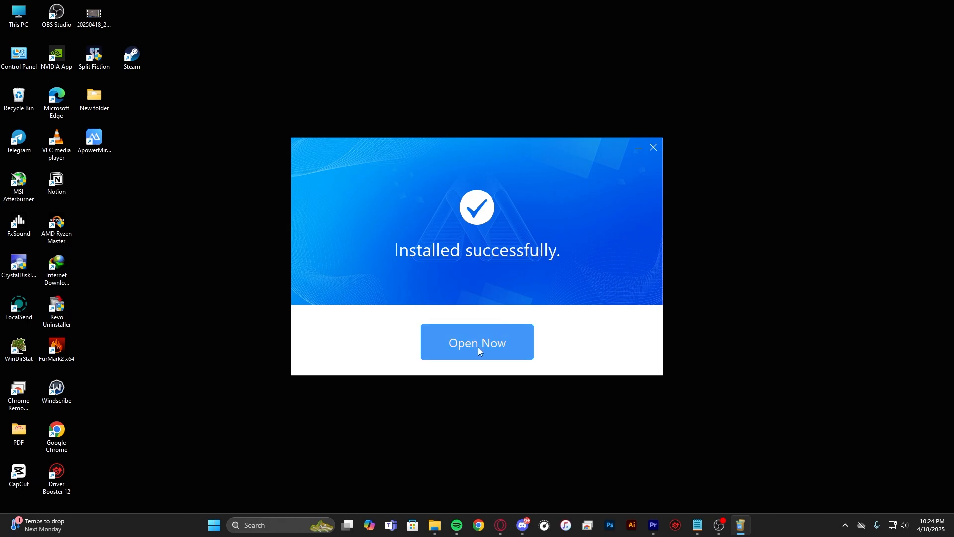
Step: Launch ApowerMirror and choose Wireless Connection to show LocalCast code 001012 and QR code
{"action": "left_click", "coordinate": [476, 341]}
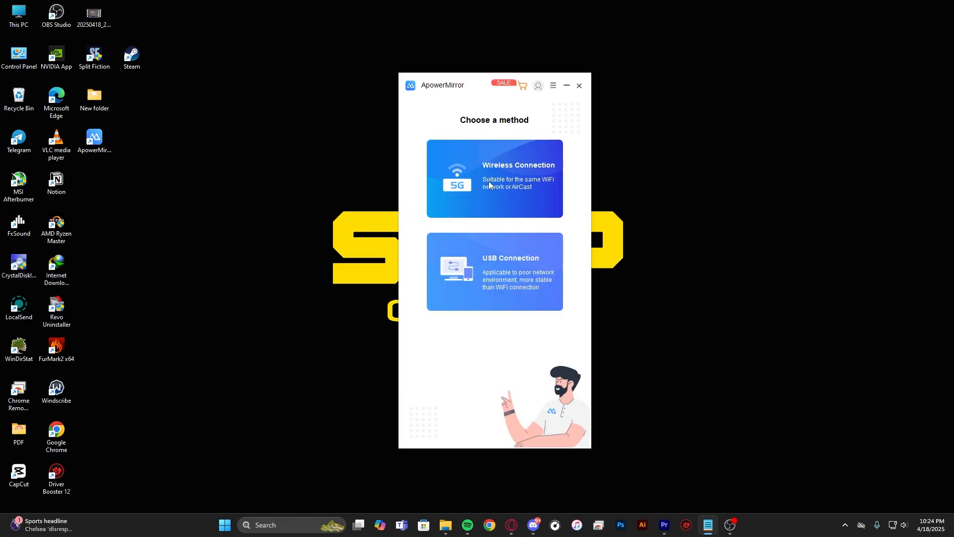
{"action": "left_click", "coordinate": [494, 179]}
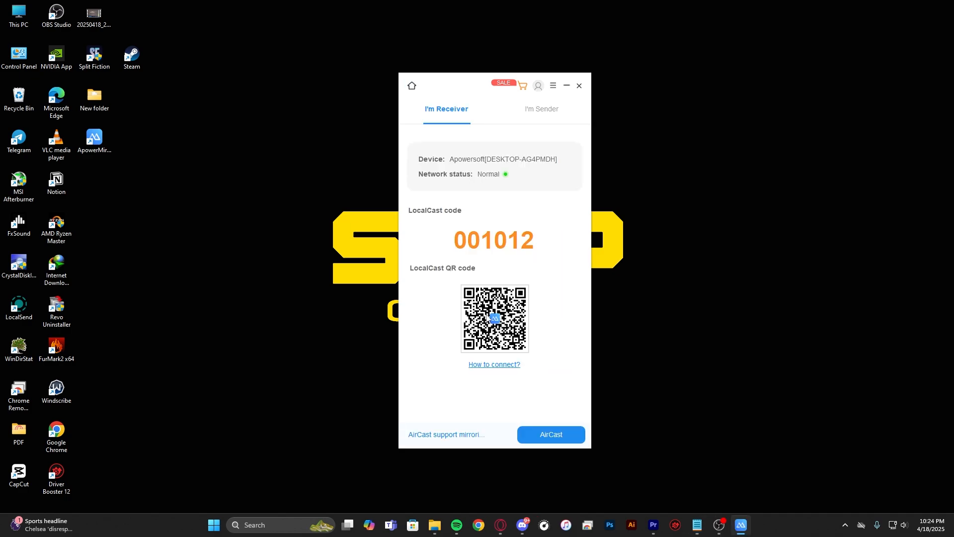